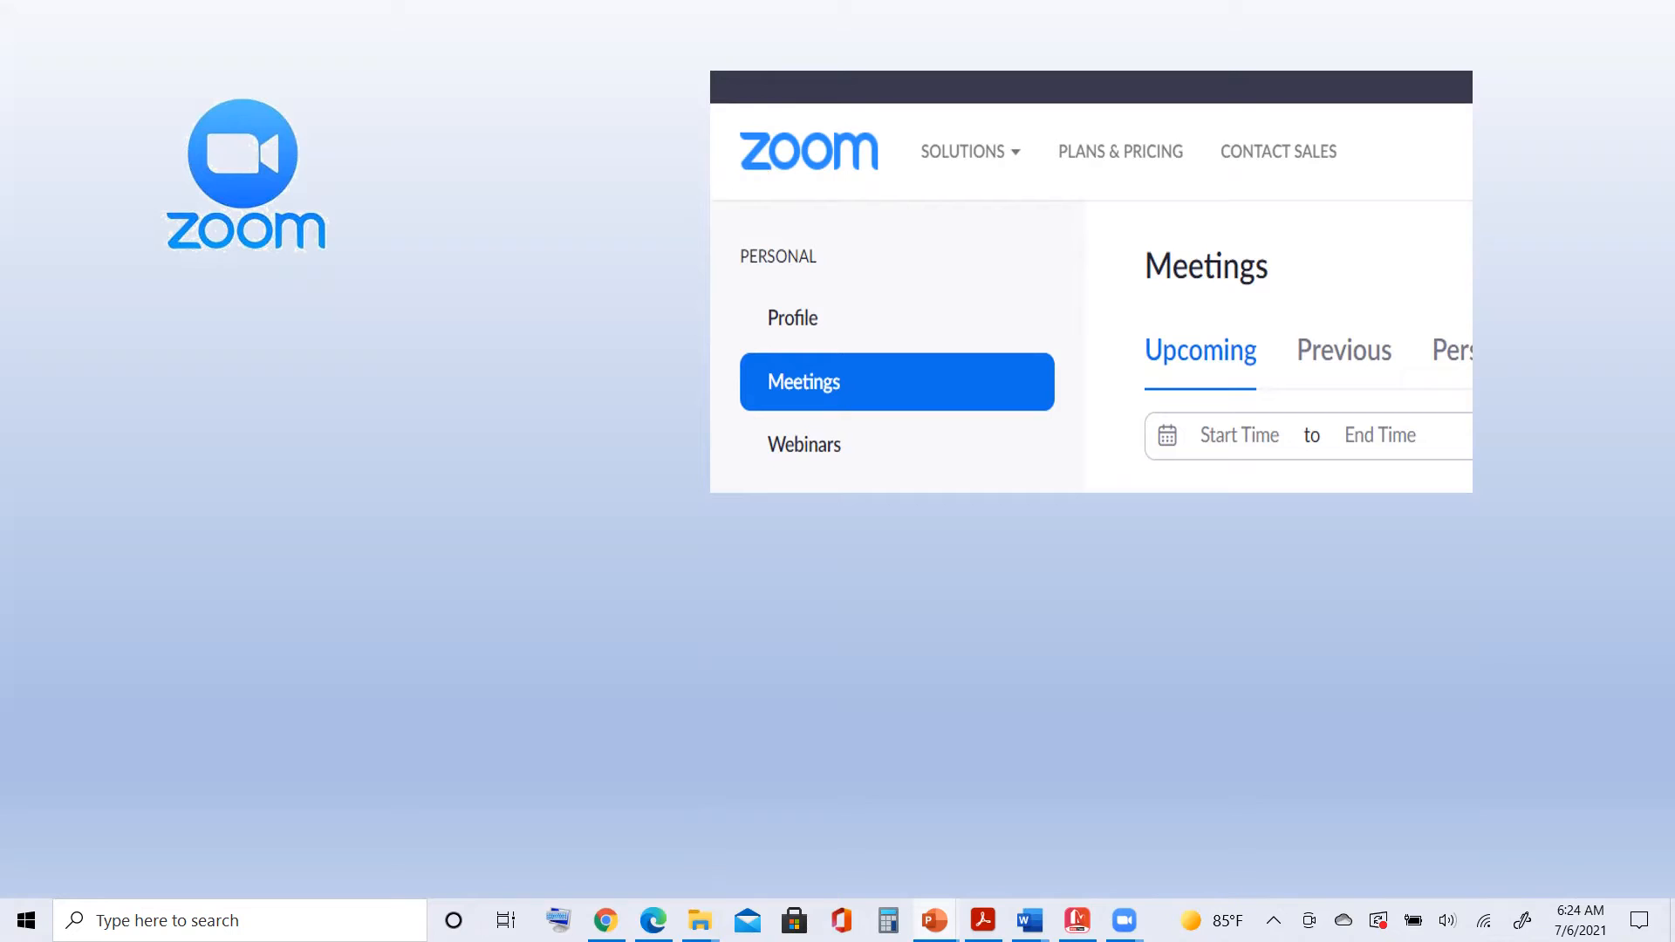
Step: Reveal the Host a Meeting screenshot with its three video options beside the Meetings screenshot
click(646, 519)
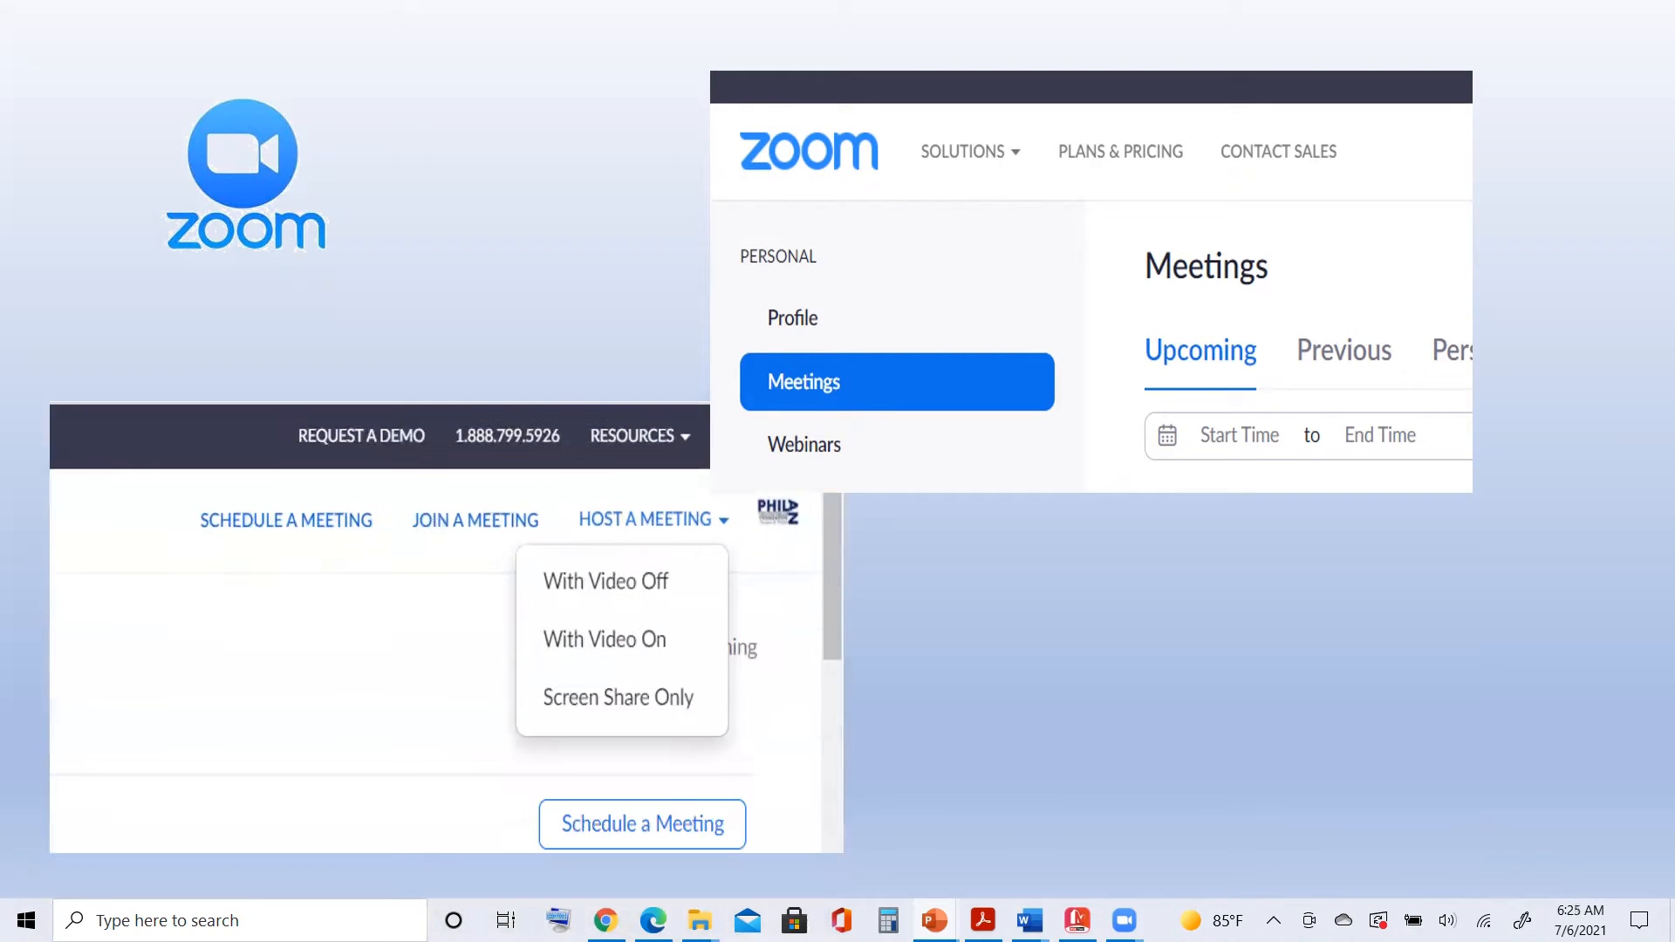